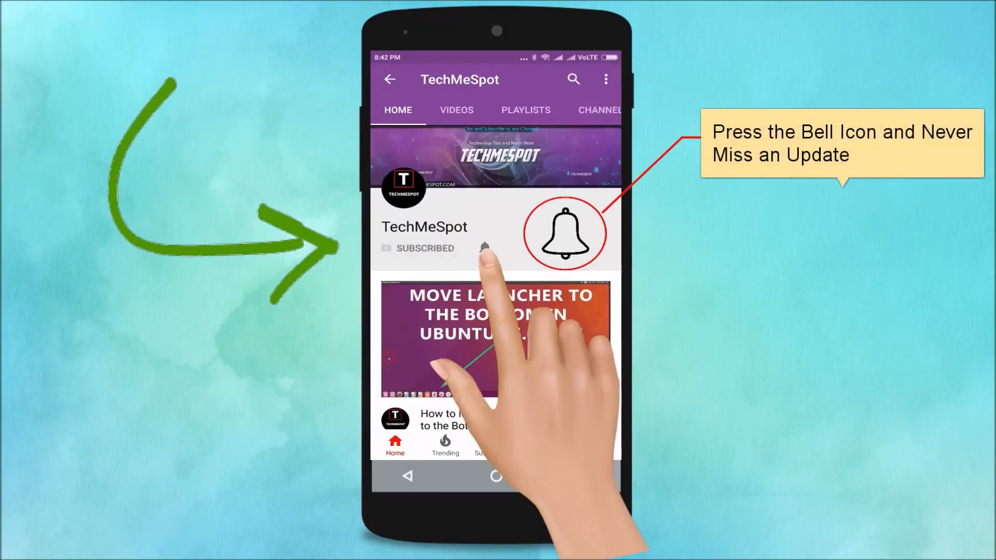
Search the Play Store for 'tik tok' and open the TikTok app page
click(484, 248)
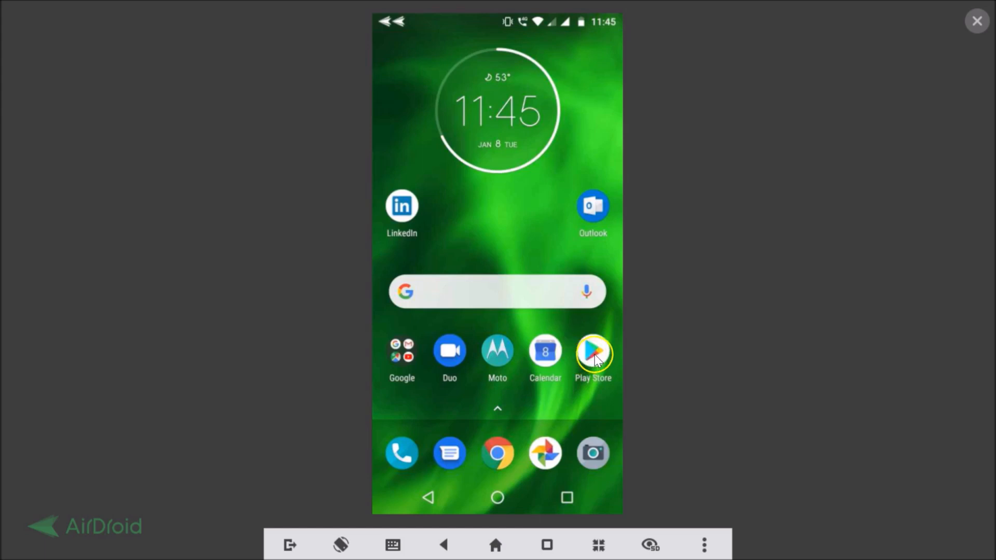
click(593, 352)
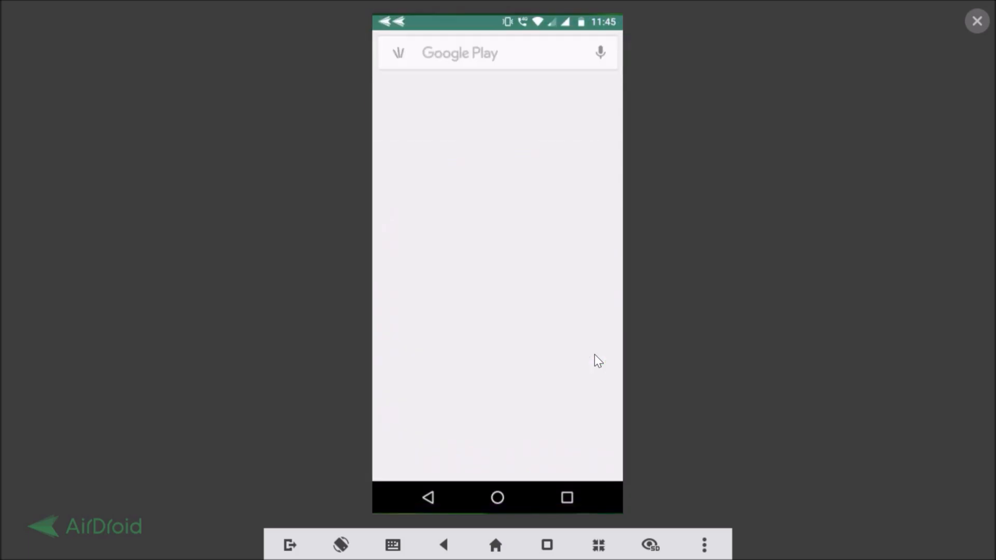
click(463, 60)
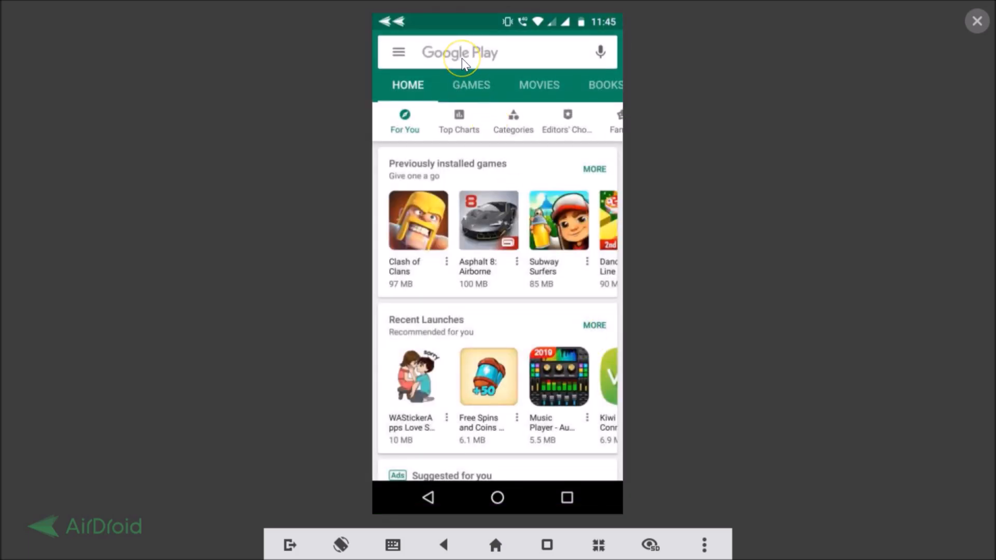
click(483, 52)
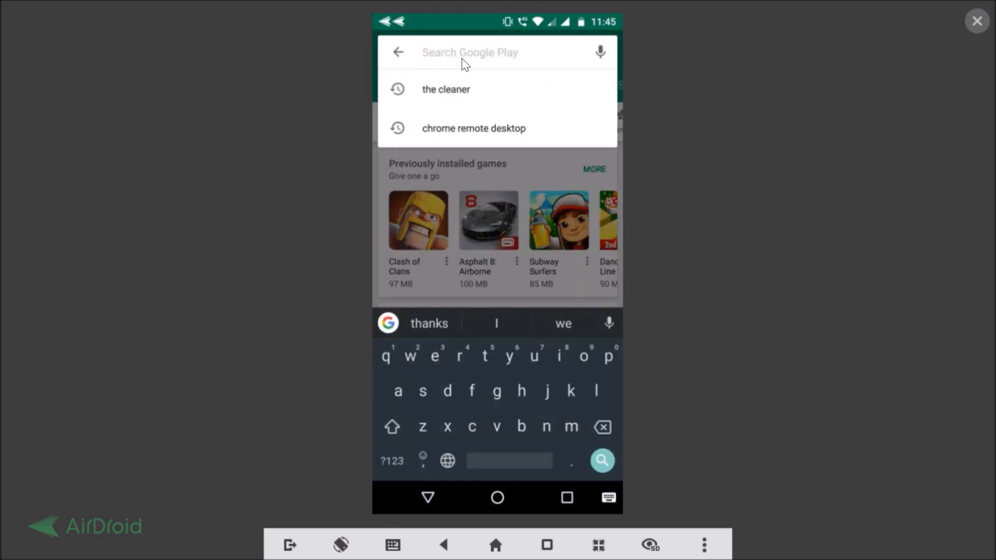
text(t)
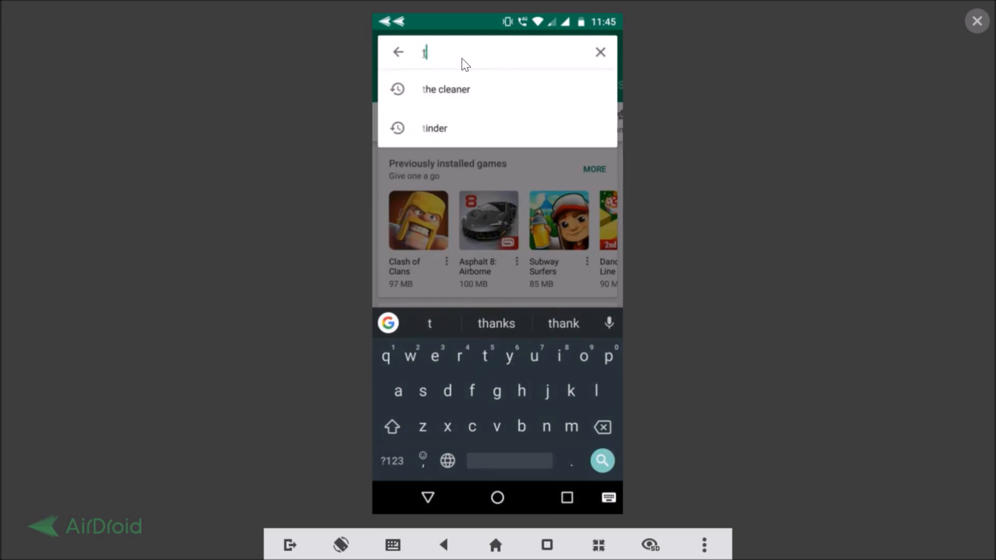
text(ik)
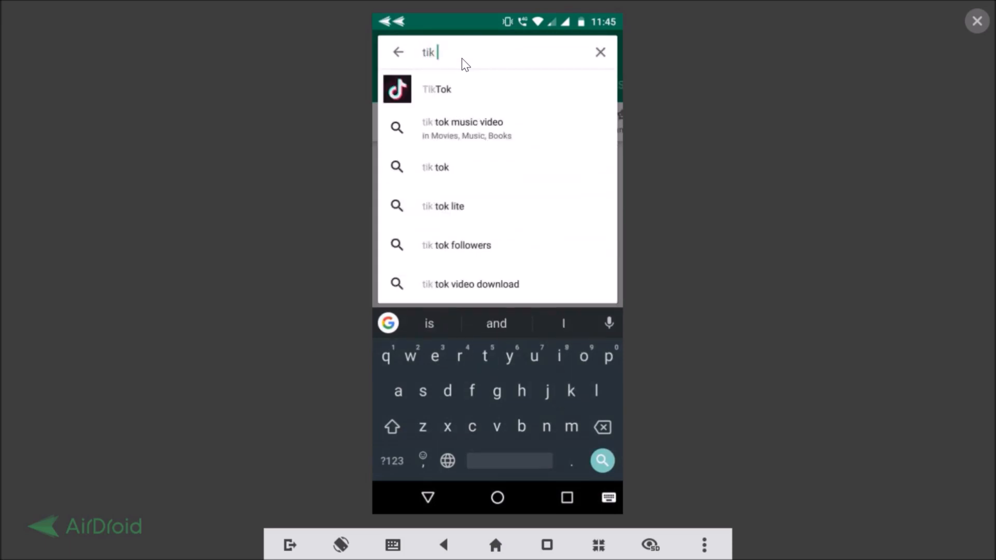
text(tok)
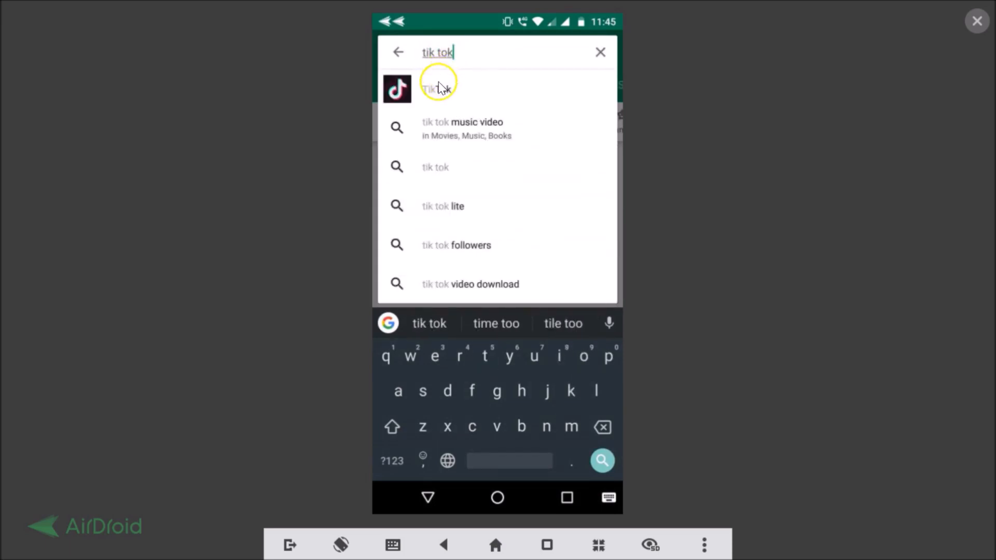
click(437, 88)
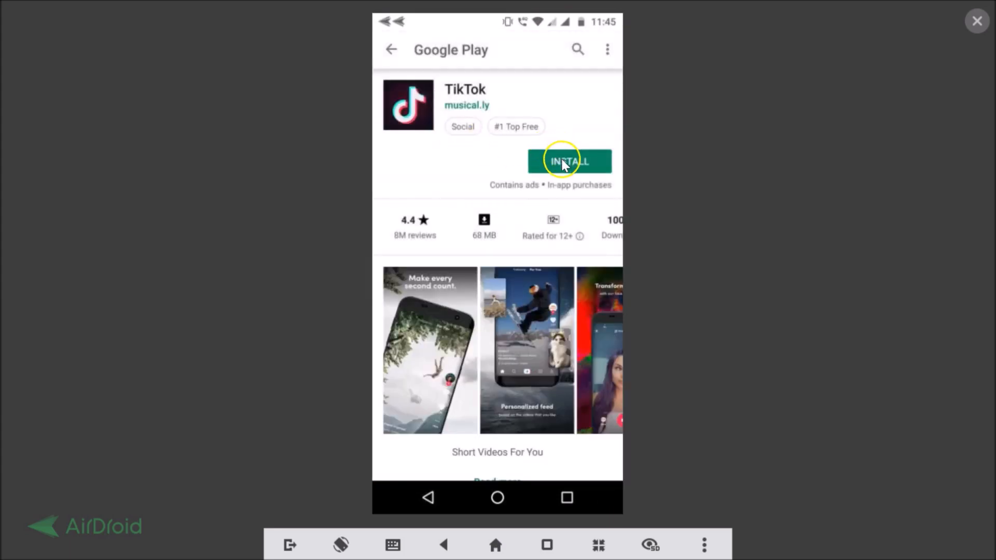
Install TikTok from its store page and open it once the download finishes
click(569, 161)
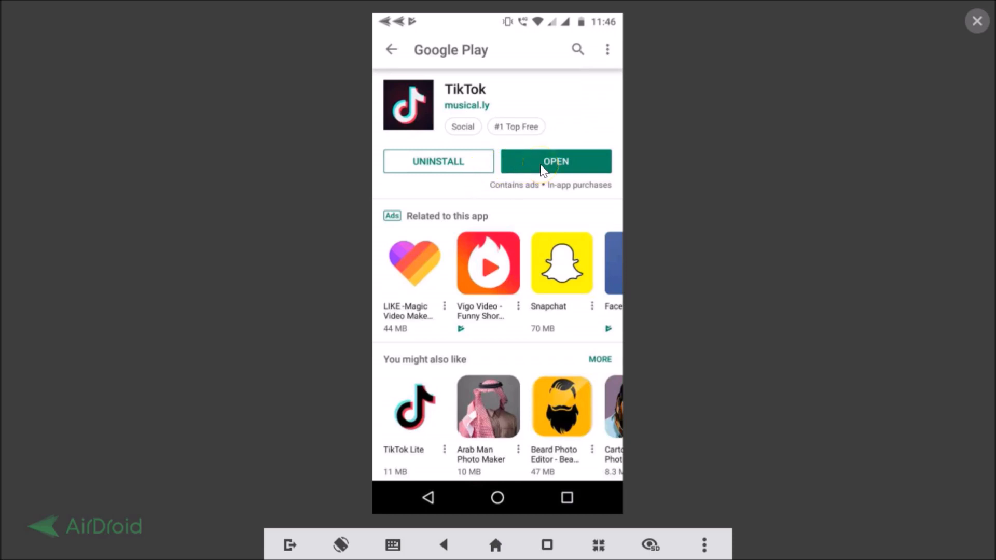
click(555, 161)
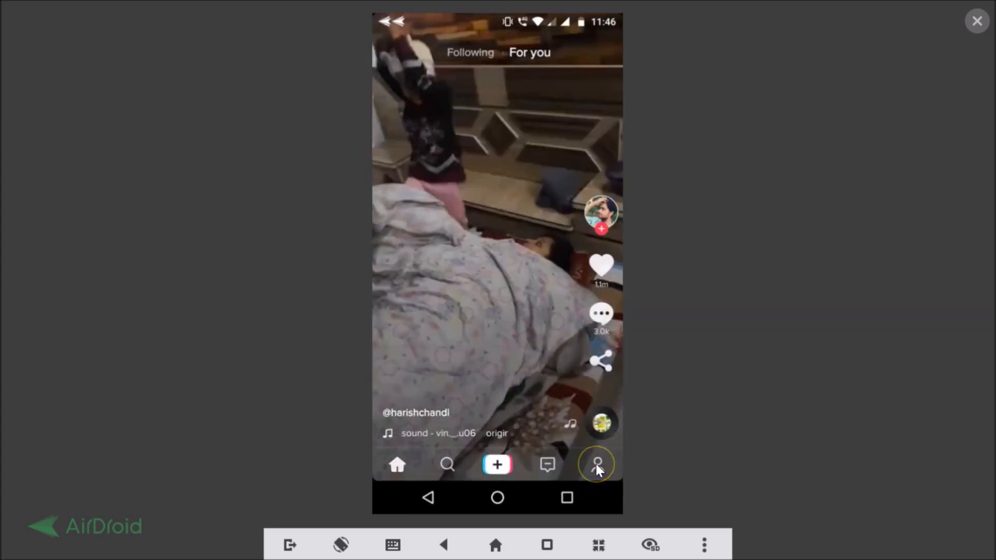
From the Me tab, choose 'Sign Up With Phone or Email' to reach the phone form
click(596, 464)
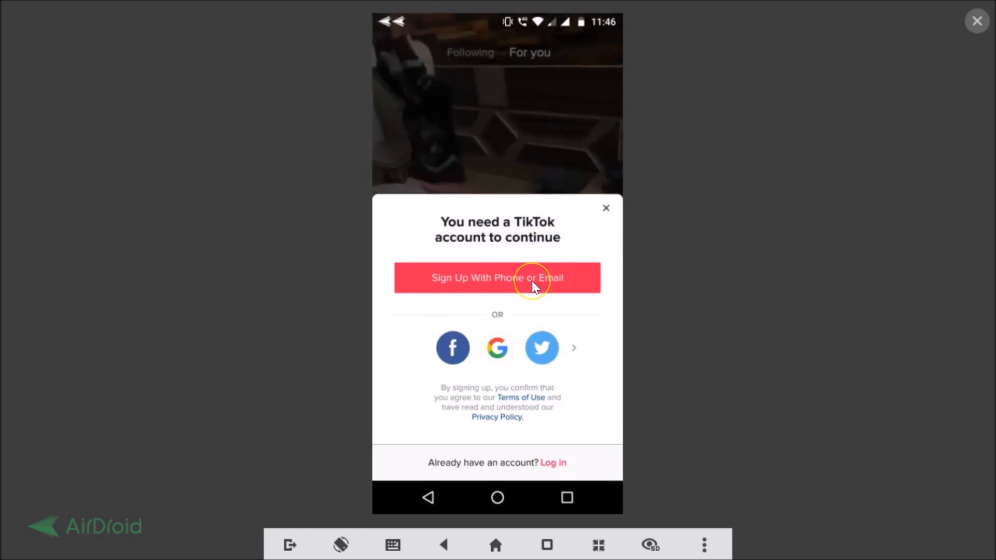
click(497, 277)
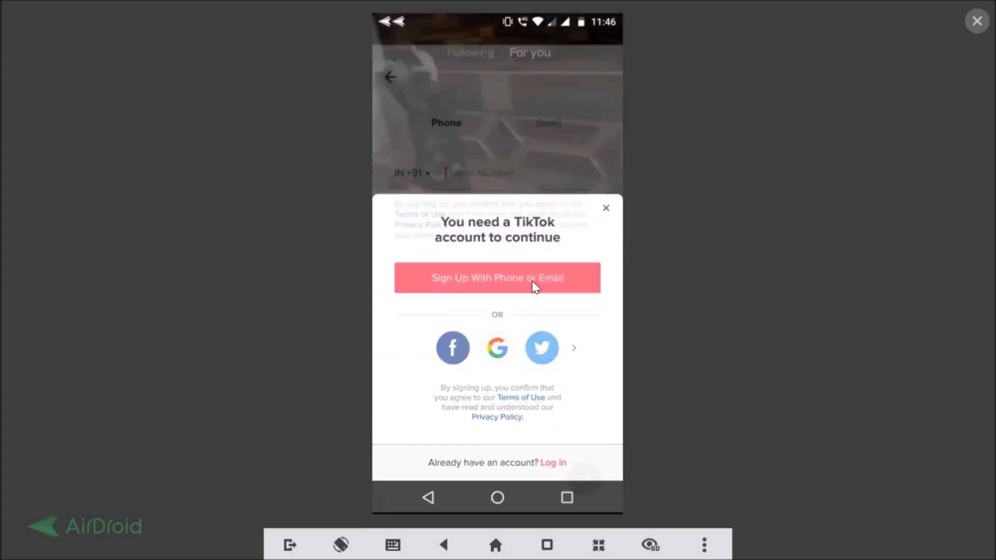
click(497, 278)
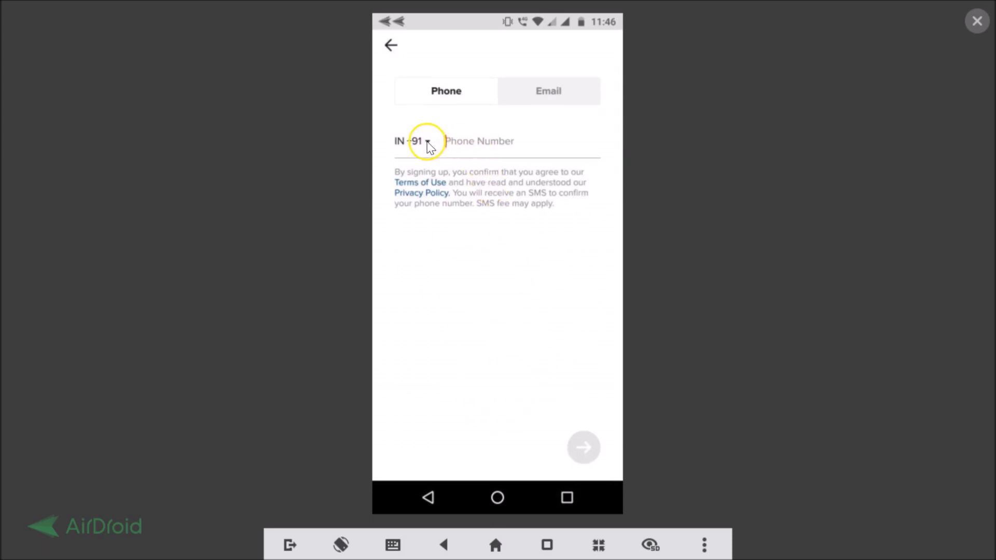
Enter a phone number with the IN +91 code kept and submit it
click(413, 141)
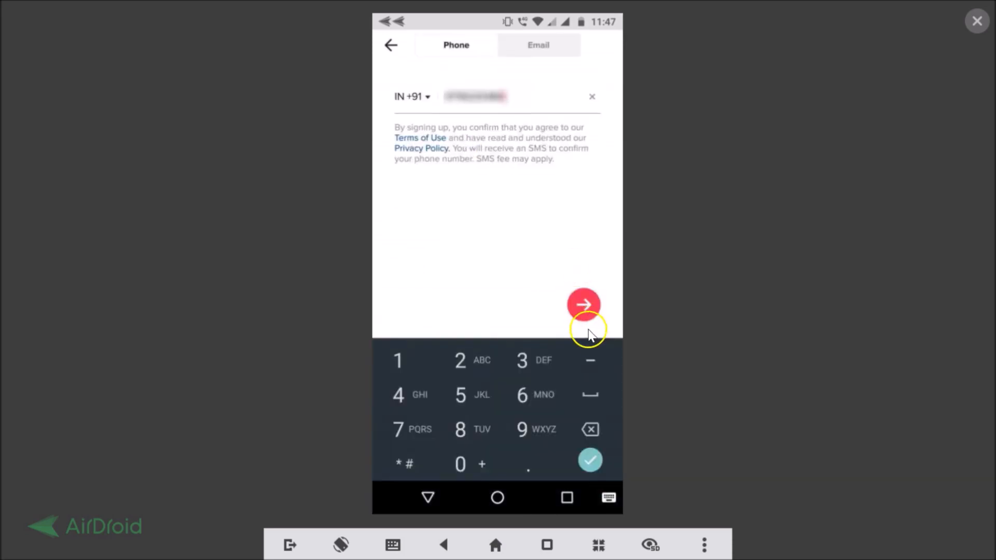
mouse_move(460, 150)
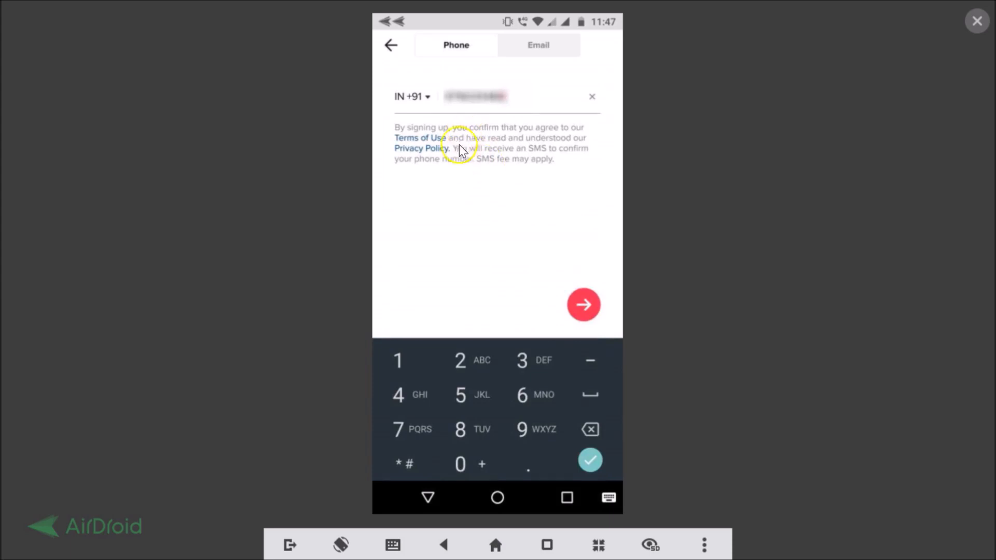
mouse_move(538, 141)
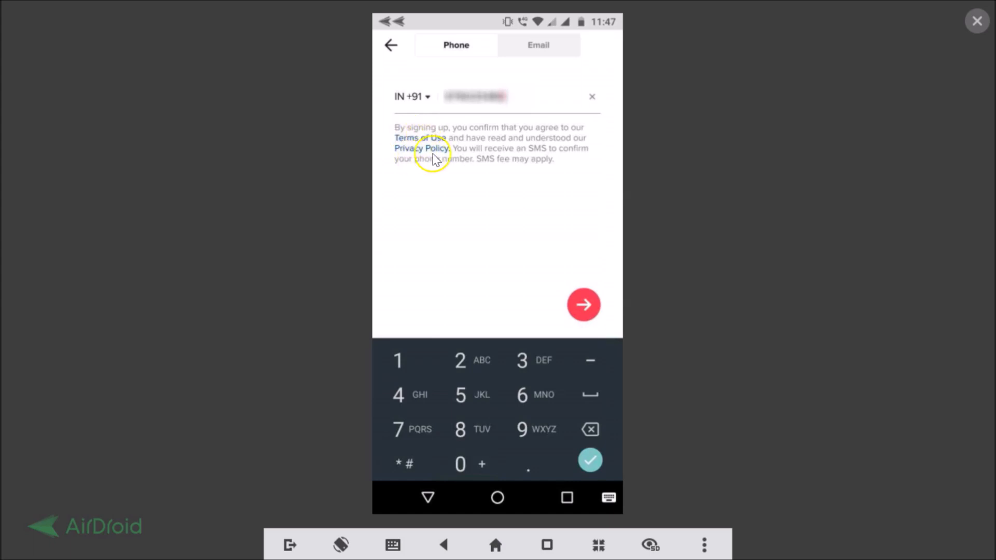
click(583, 309)
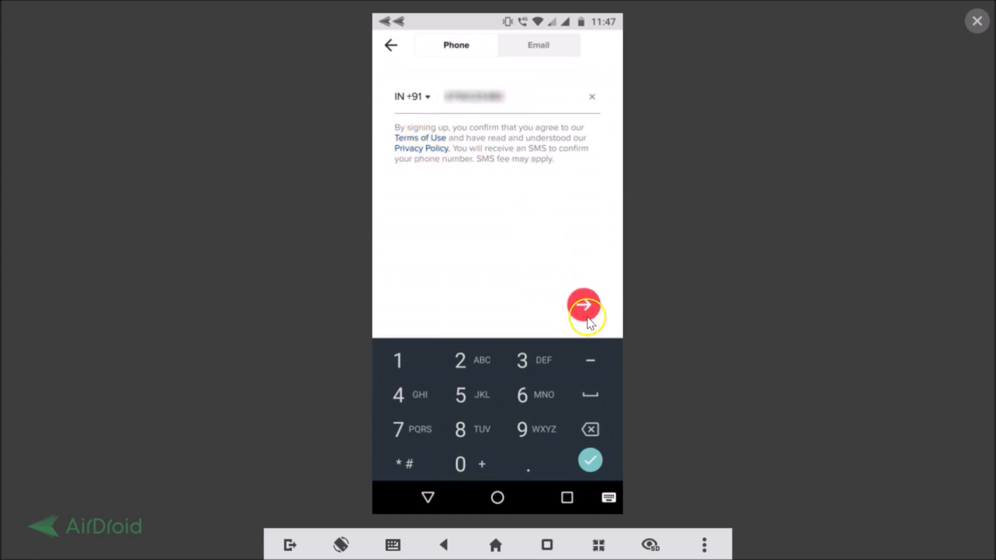
click(583, 305)
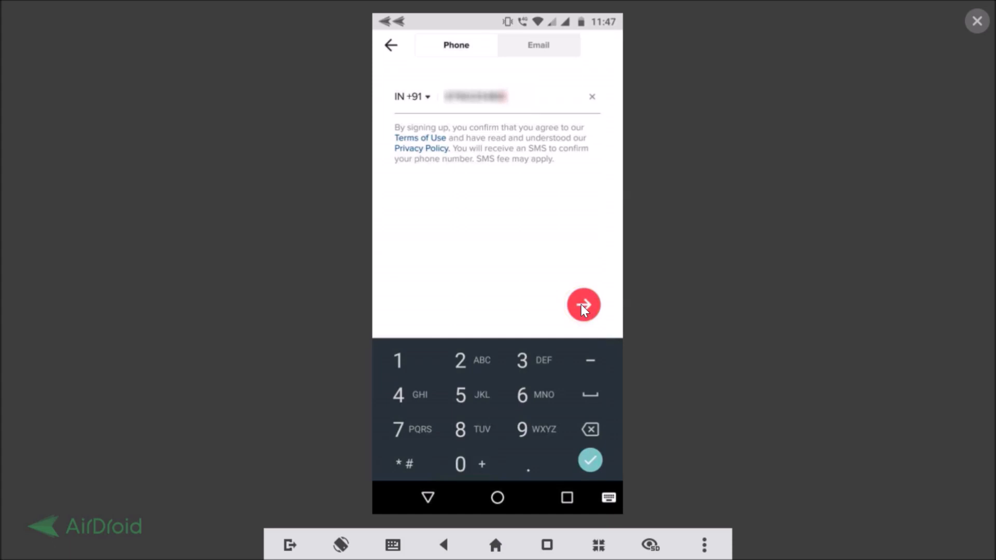
Request the SMS verification code, then confirm the received 4-digit code
click(583, 305)
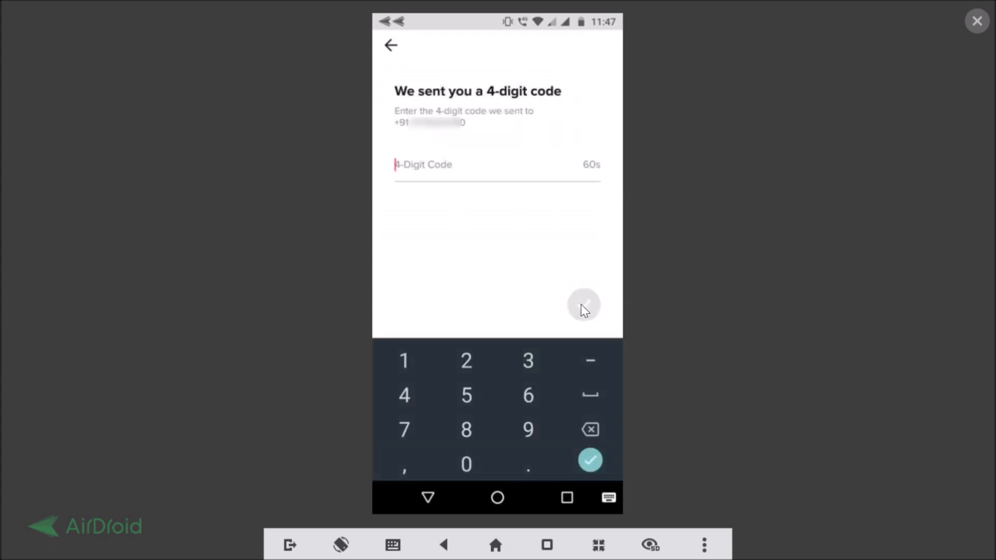
mouse_move(442, 138)
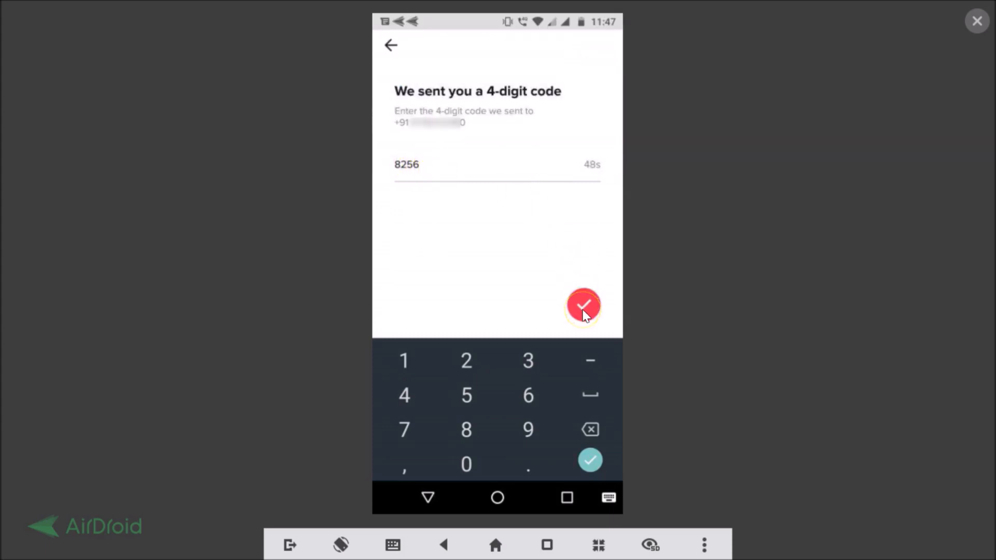
click(584, 306)
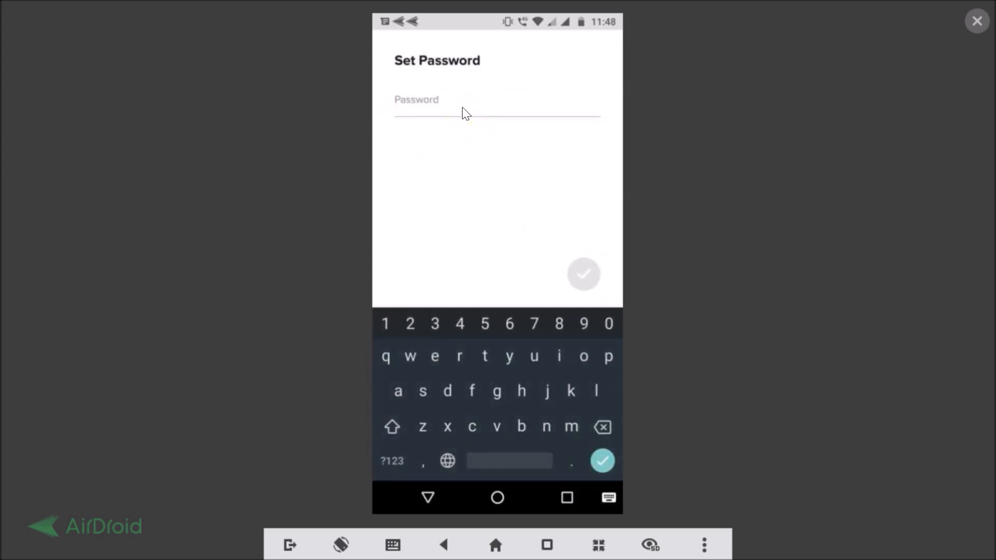
Set and confirm the account password, then view the new empty profile on the Me tab
text(p)
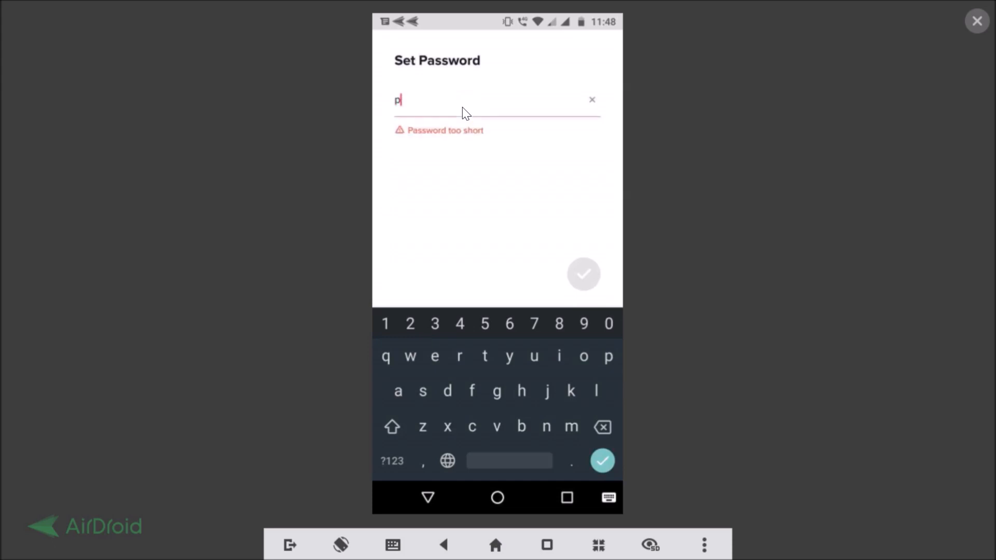
click(583, 275)
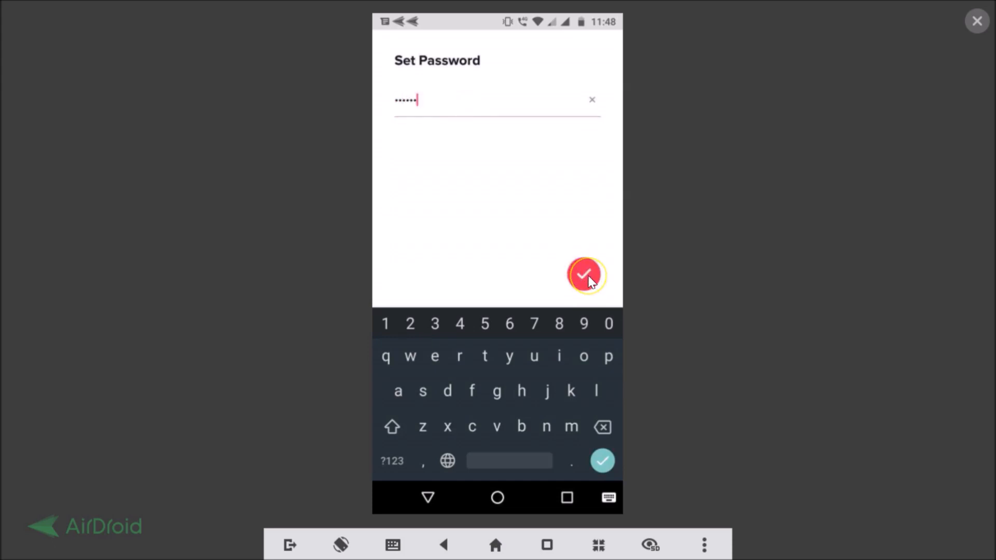
click(587, 275)
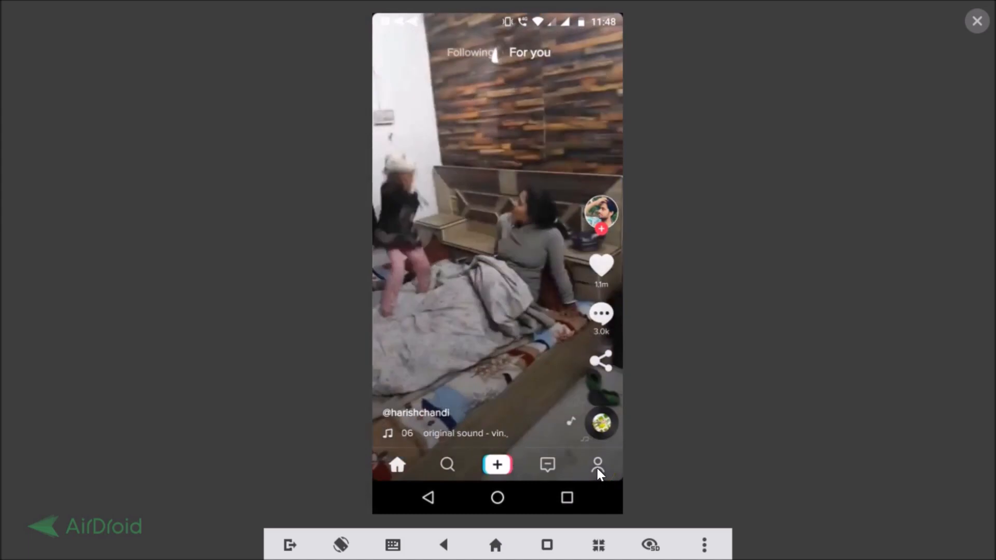
click(597, 464)
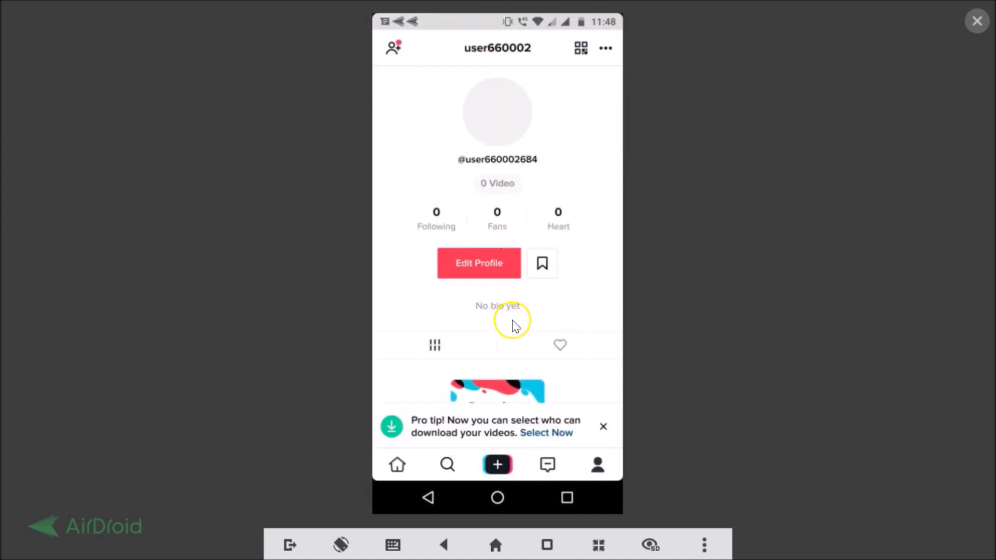